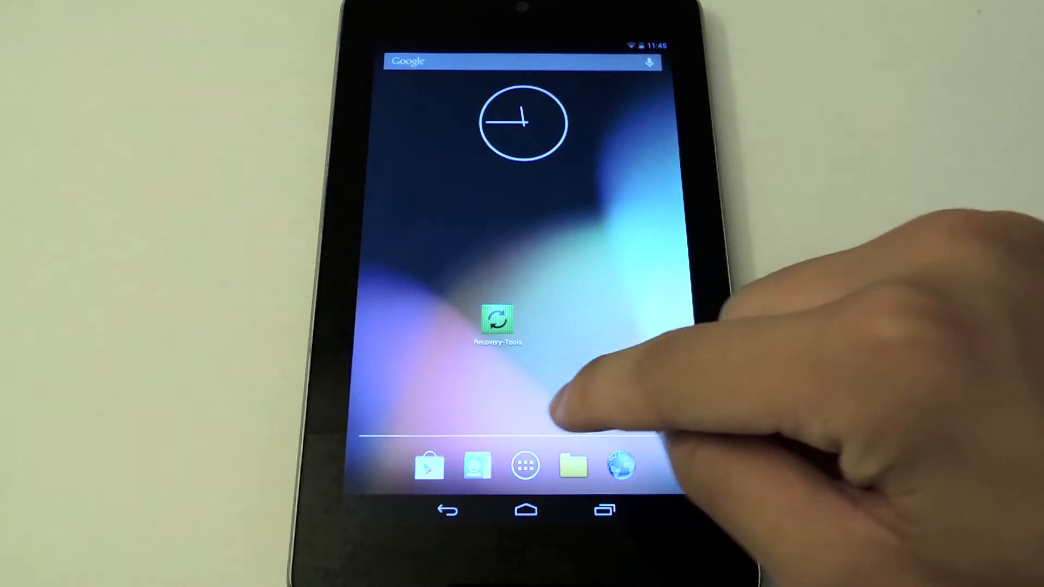
# Step: Find the [ROOT]Recovery Tools app in Play Store via the 'recovery-tools' search history entry
pyautogui.click(436, 469)
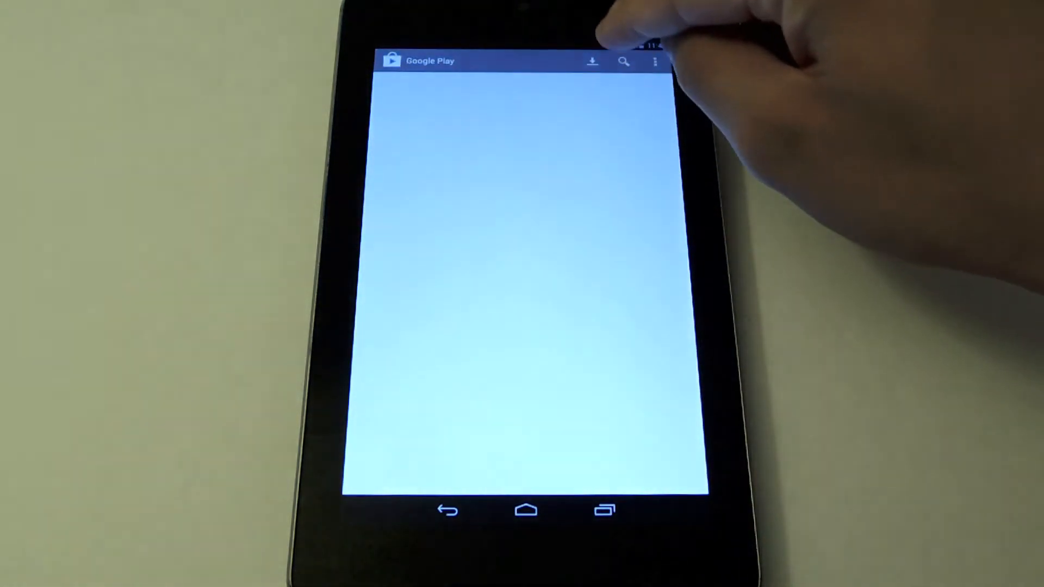
pyautogui.click(623, 61)
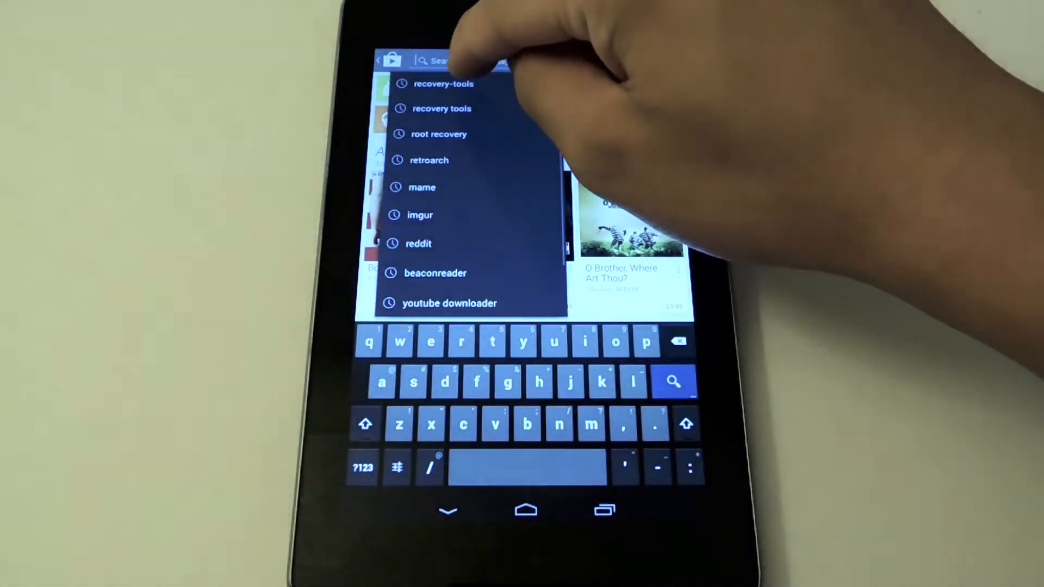
pyautogui.click(440, 83)
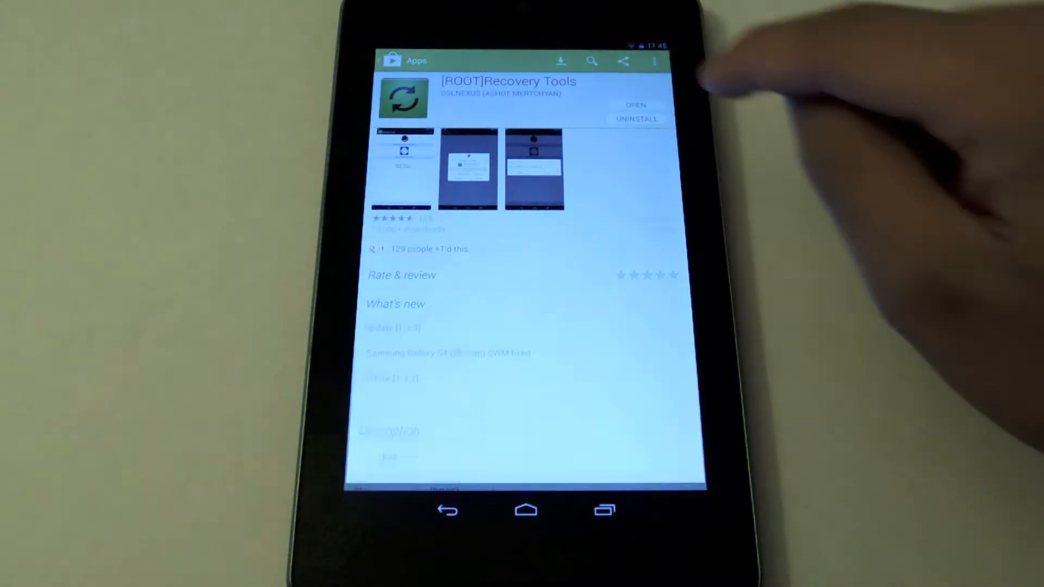
# Step: Launch Recovery-Tools and flash TWRP recovery onto the Nexus 7
pyautogui.click(637, 105)
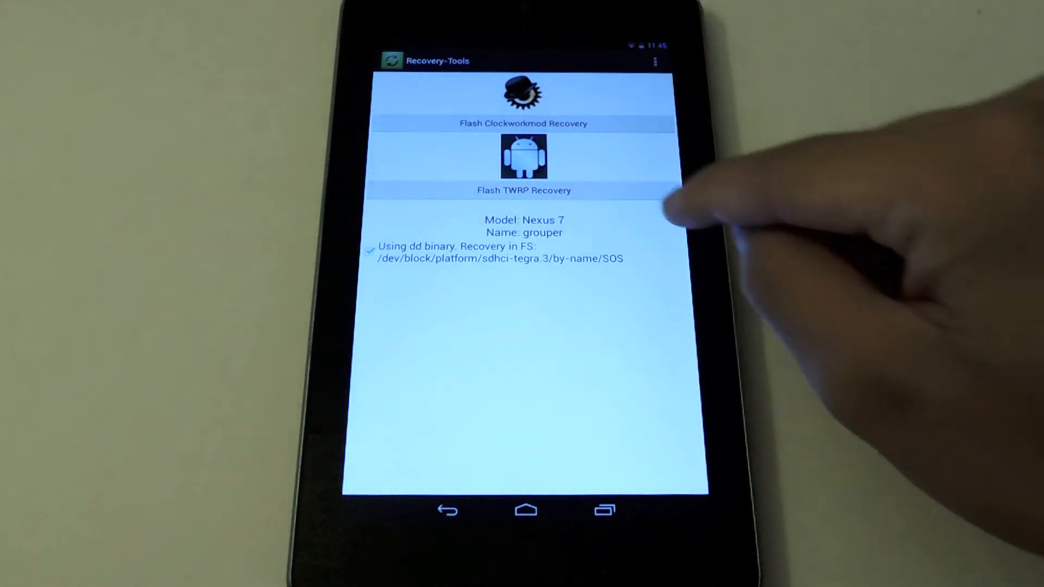
pyautogui.click(523, 190)
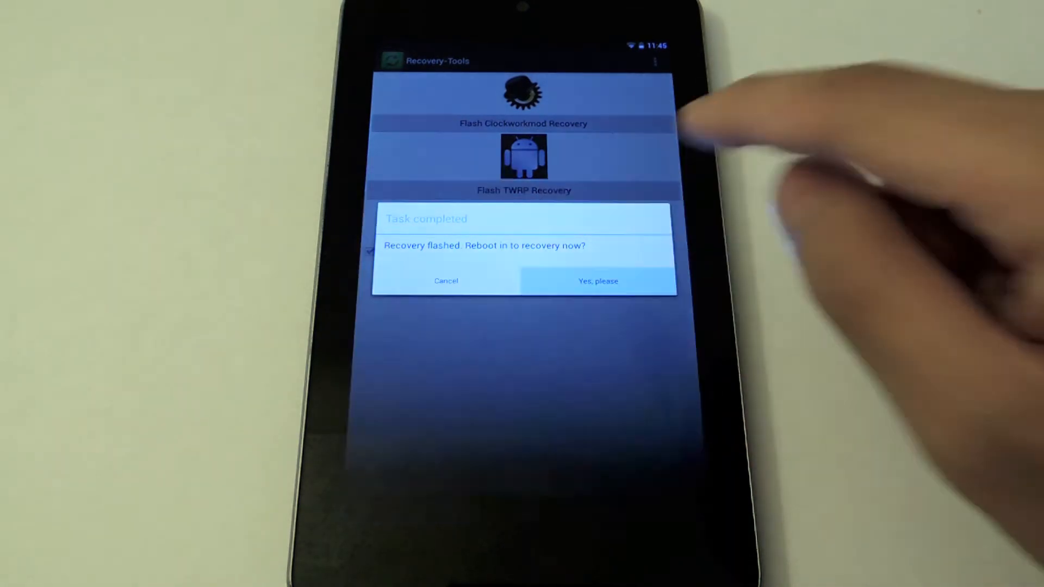
# Step: Accept 'Yes, please' to reboot the tablet into TWRP v2.5.0.0 recovery
pyautogui.click(598, 281)
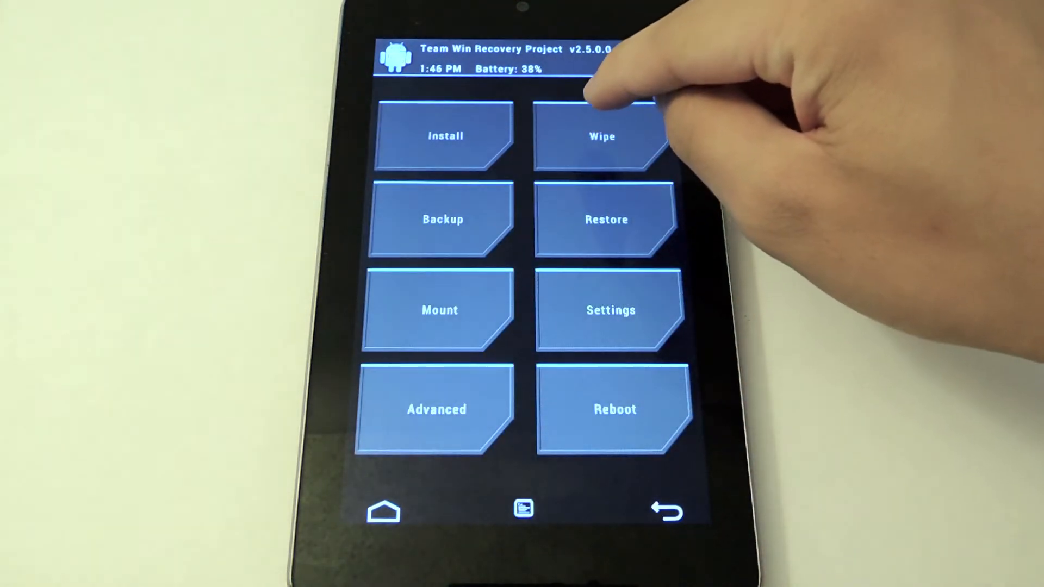
pyautogui.click(602, 136)
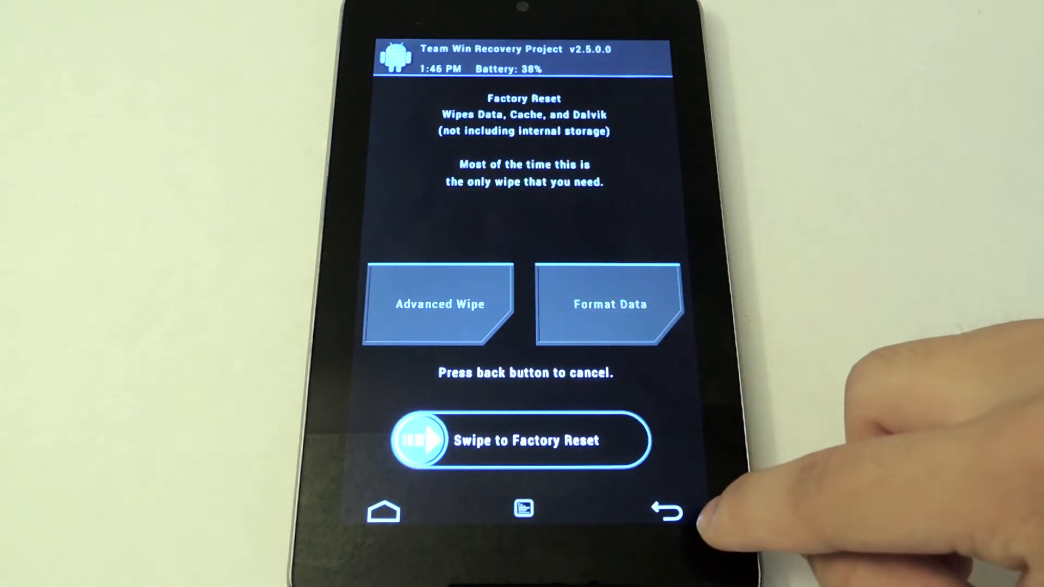
pyautogui.click(667, 513)
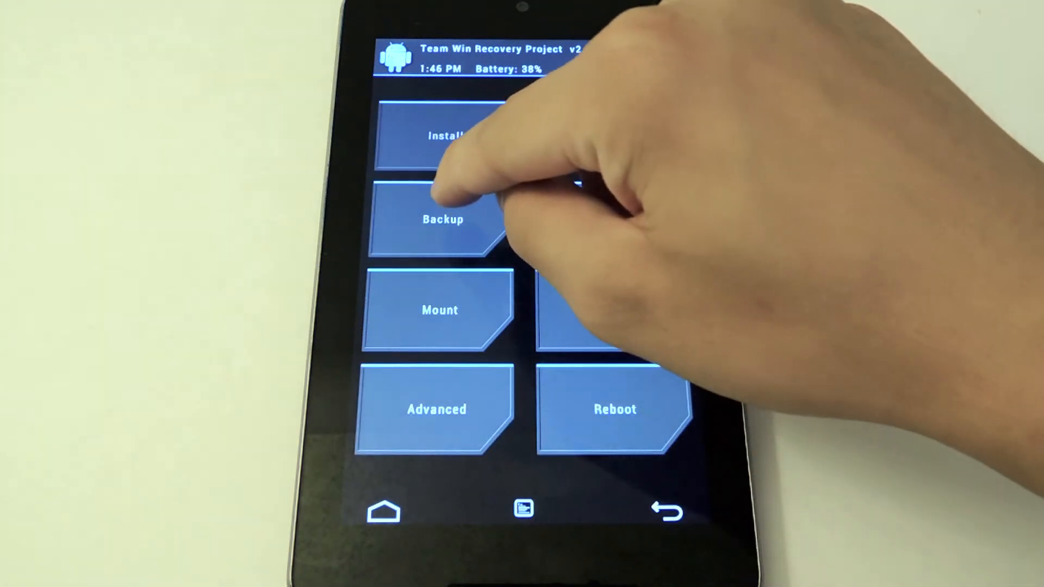
pyautogui.click(443, 220)
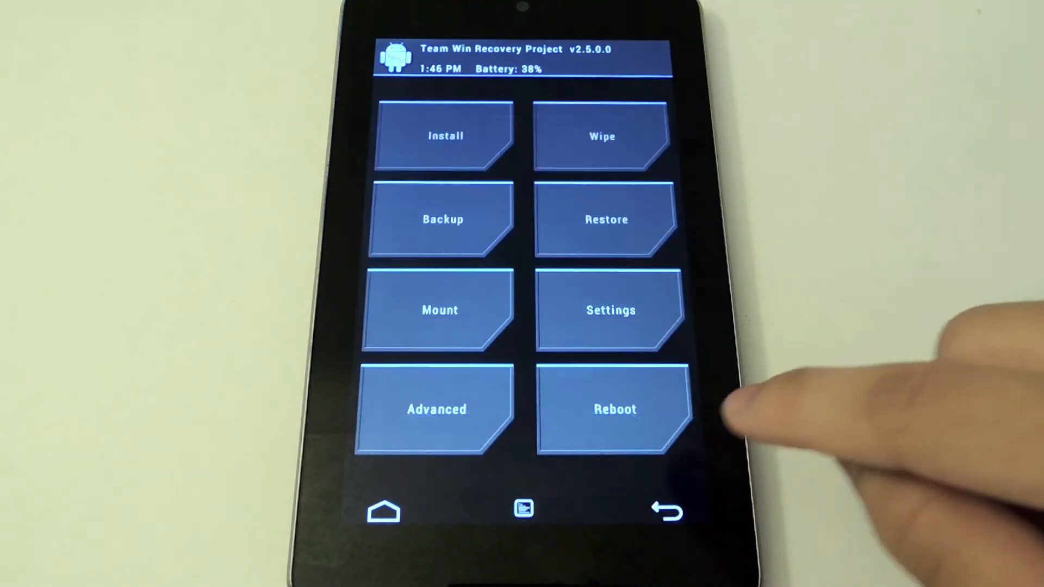
# Step: Open TWRP's Reboot menu showing system, power off, recovery and bootloader options
pyautogui.click(606, 219)
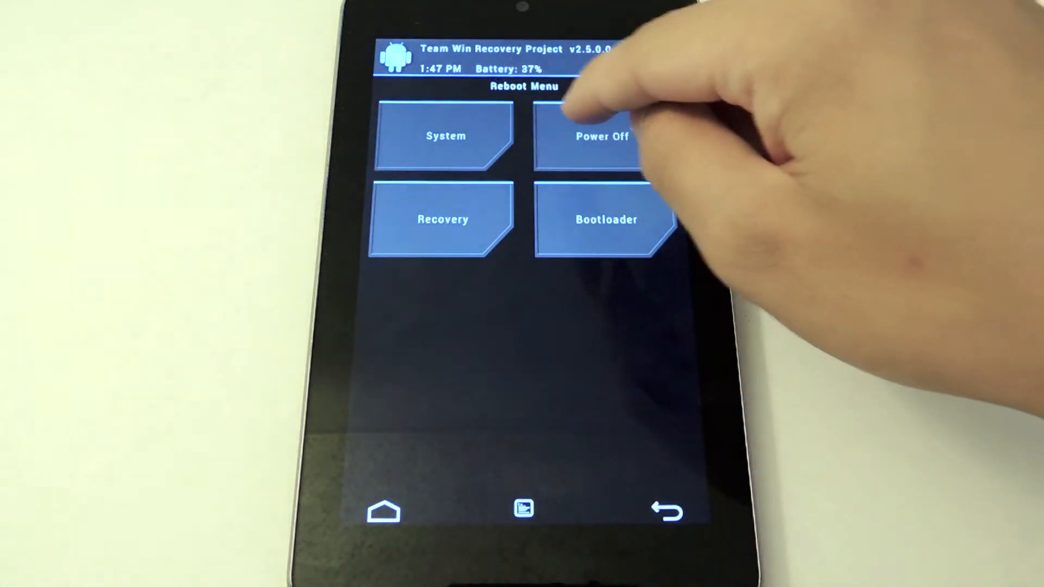
pyautogui.click(443, 136)
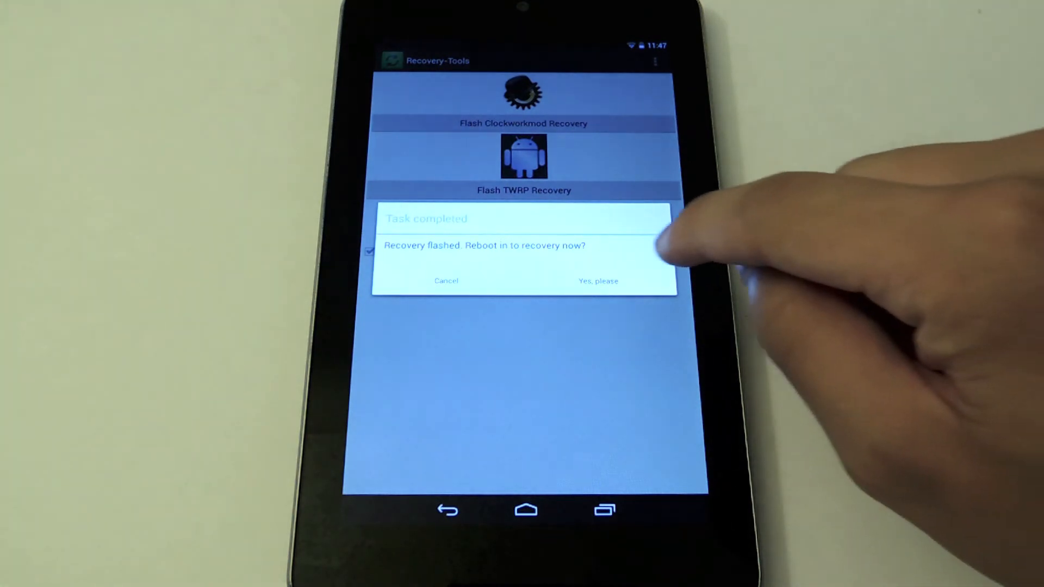
# Step: Accept 'Yes, please' to reboot into the newly flashed ClockworkMod recovery
pyautogui.click(597, 281)
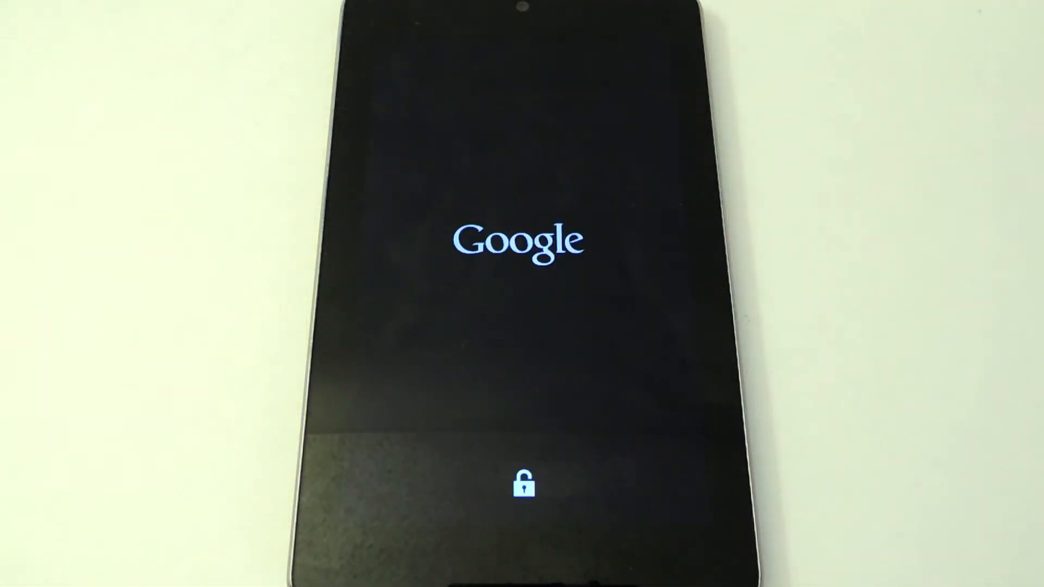